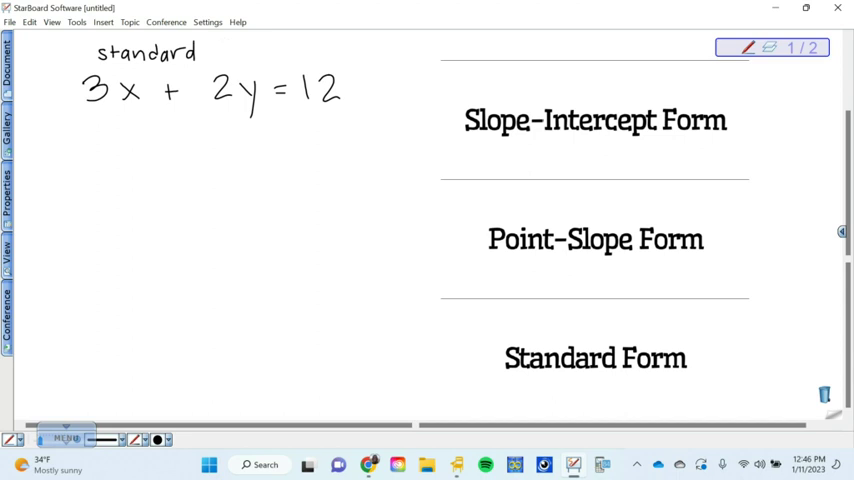
# Write 'form' after 'standard' to complete the heading above 3x + 2y = 12
pyautogui.moveTo(210, 50); pyautogui.dragTo(260, 50)
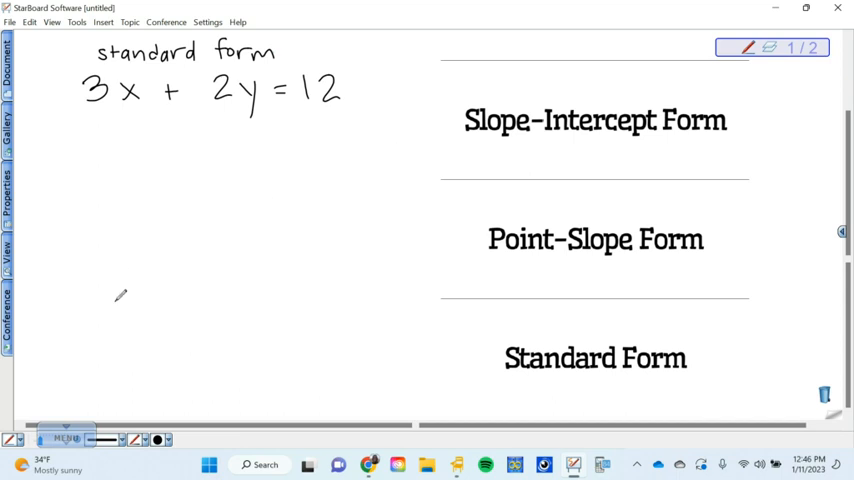
pyautogui.moveTo(98, 152)
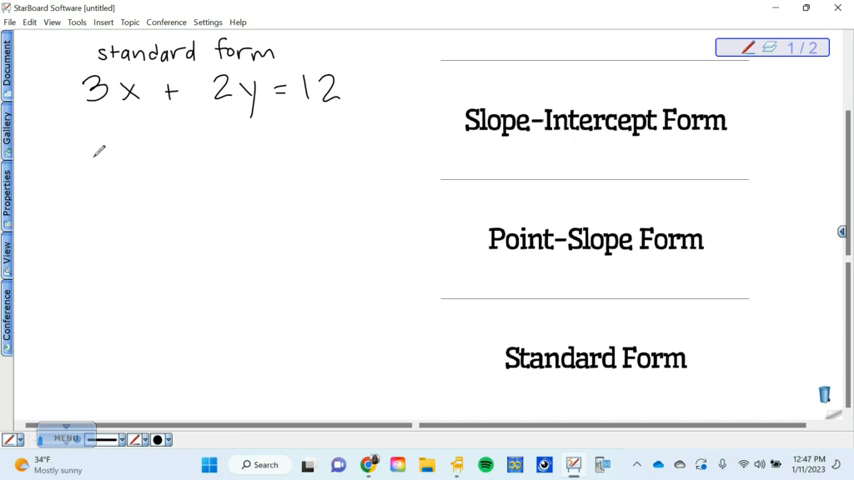
pyautogui.moveTo(118, 172)
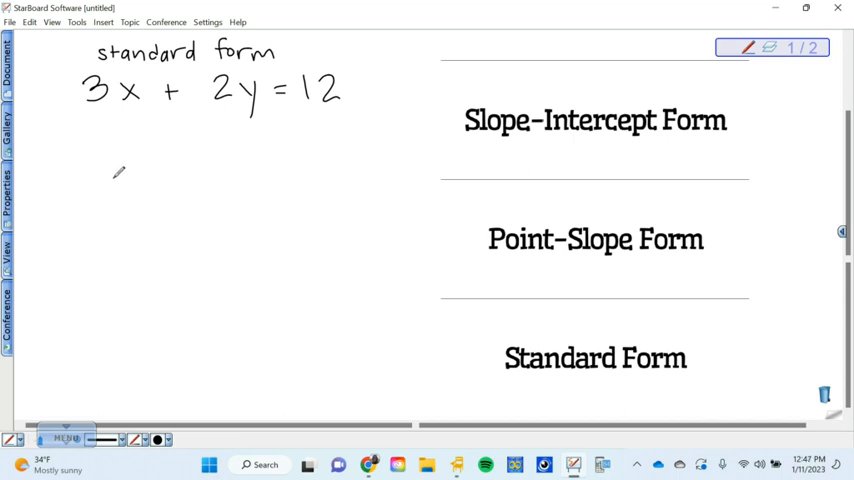
pyautogui.moveTo(78, 150)
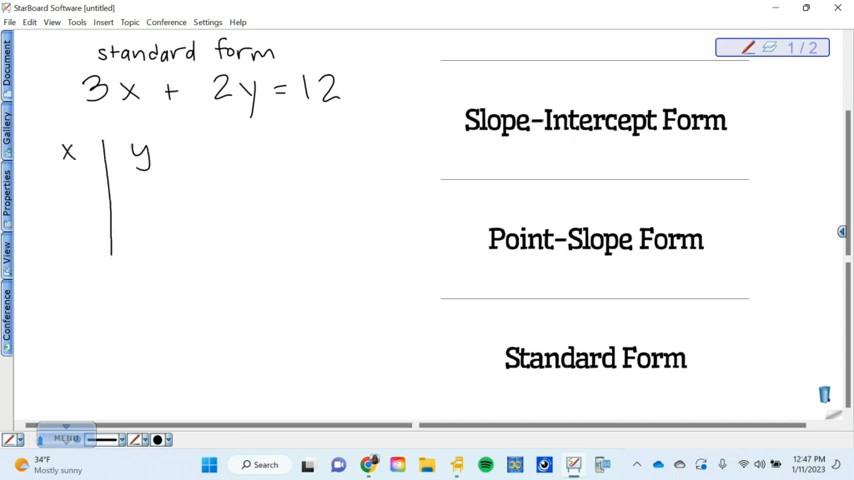
# Draw the T-table crossbar, then vertical and horizontal coordinate axes beside it
pyautogui.moveTo(48, 176); pyautogui.dragTo(152, 174)
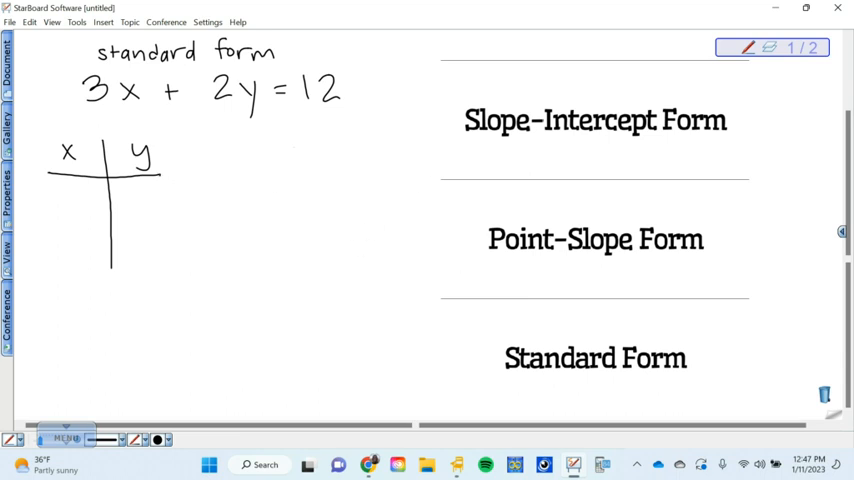
pyautogui.moveTo(296, 136); pyautogui.dragTo(296, 310)
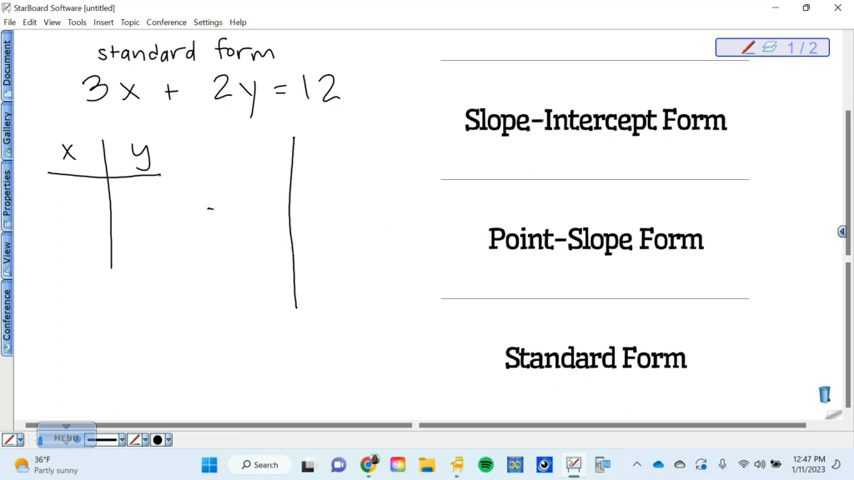
pyautogui.moveTo(208, 212); pyautogui.dragTo(396, 212)
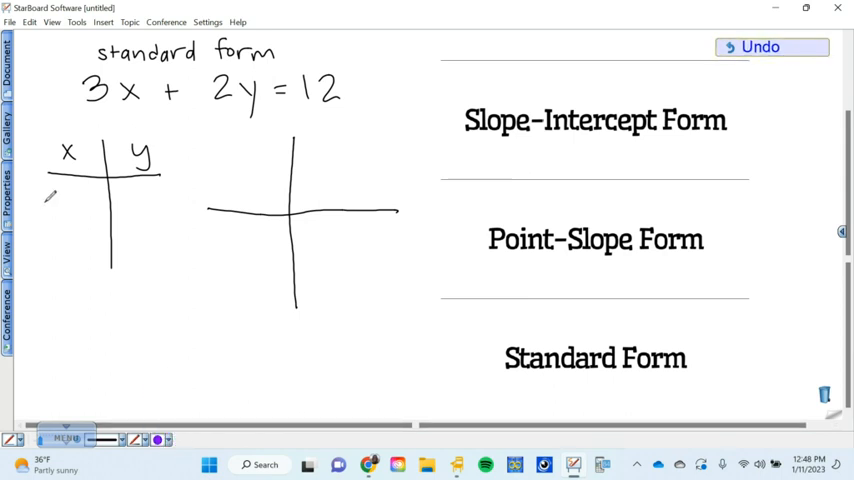
# Choose a new ink colour and write -6 in the x column of the table
pyautogui.click(158, 440)
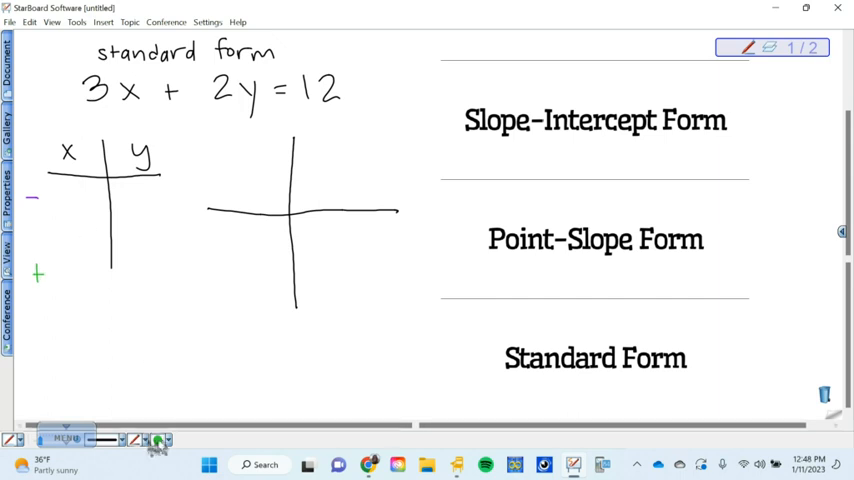
pyautogui.click(156, 440)
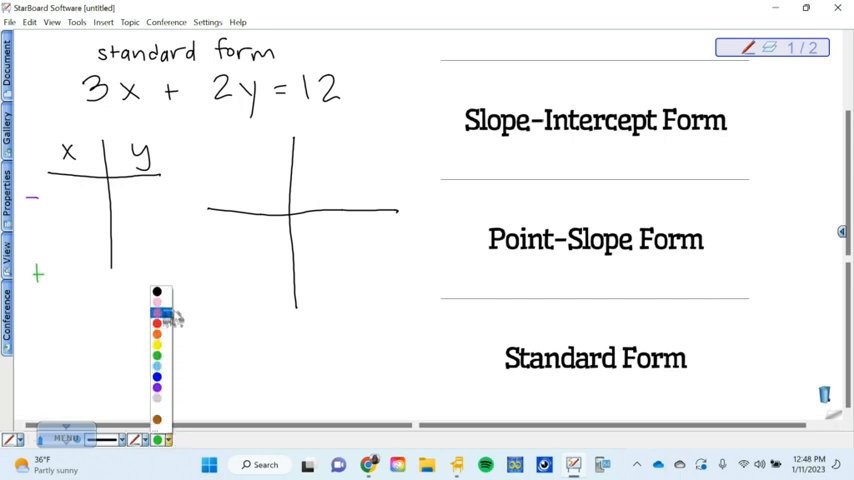
pyautogui.click(156, 320)
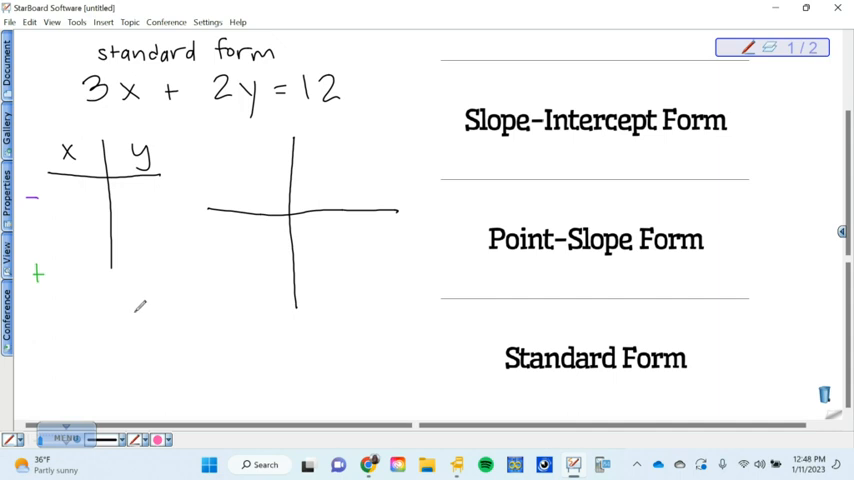
pyautogui.moveTo(208, 464)
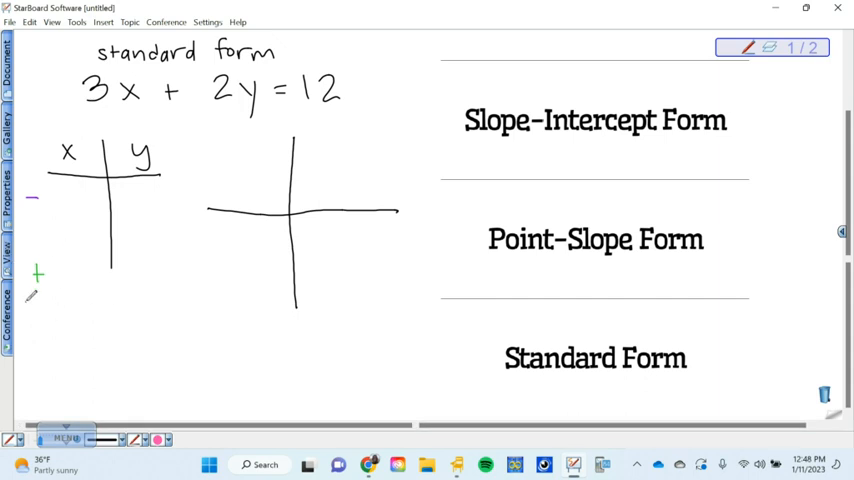
pyautogui.moveTo(50, 276)
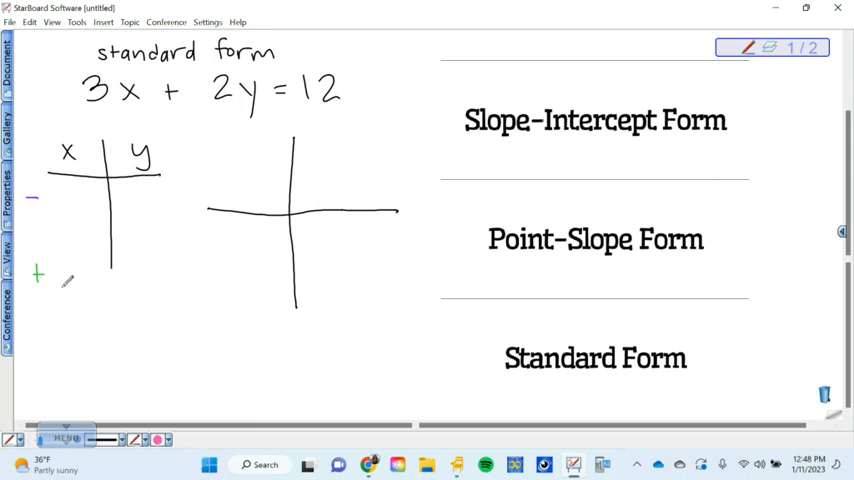
pyautogui.moveTo(62, 230); pyautogui.dragTo(76, 244)
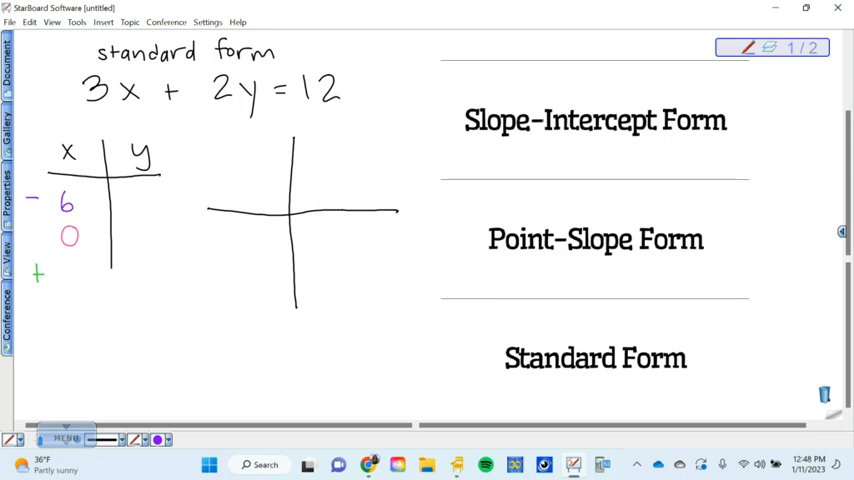
pyautogui.click(156, 440)
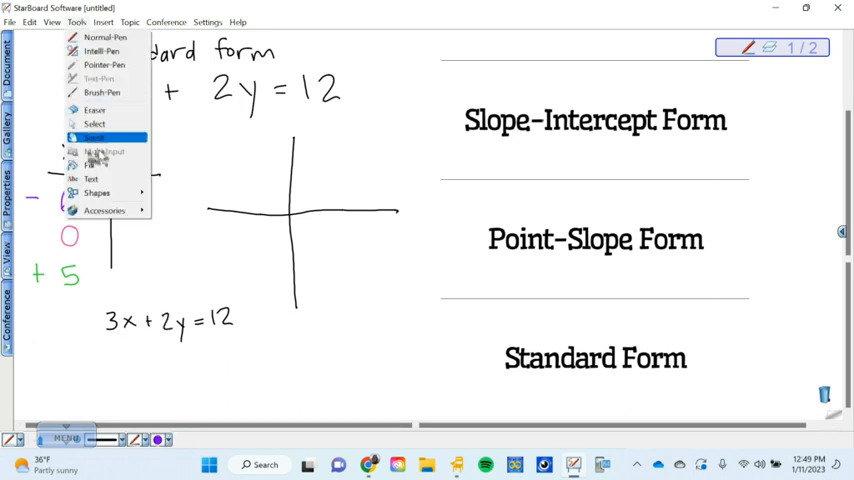
# Erase the x in the copied equation to make room for (-6)
pyautogui.click(96, 110)
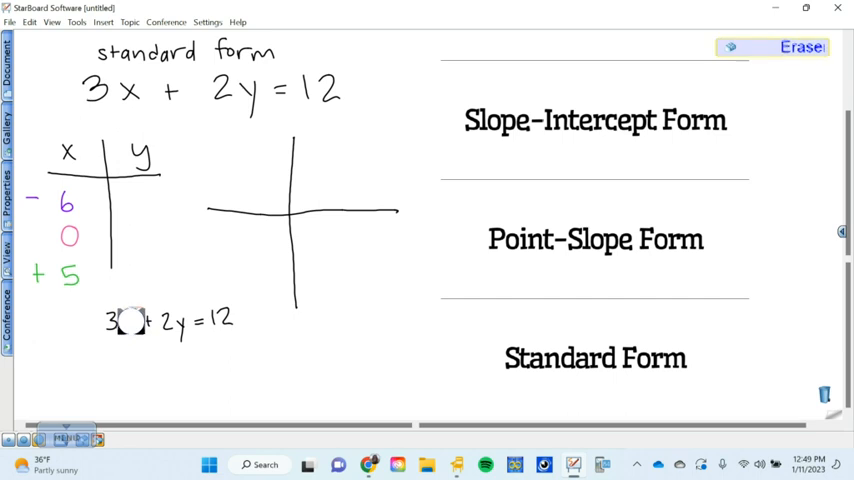
pyautogui.click(76, 22)
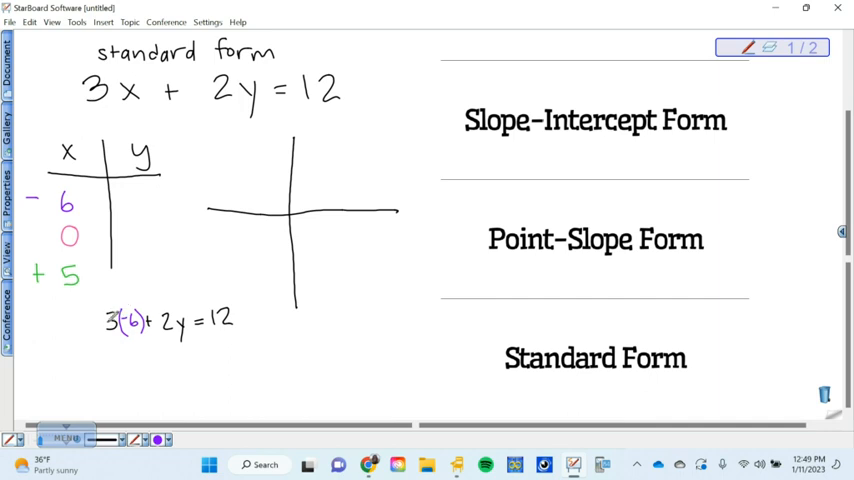
pyautogui.moveTo(108, 316)
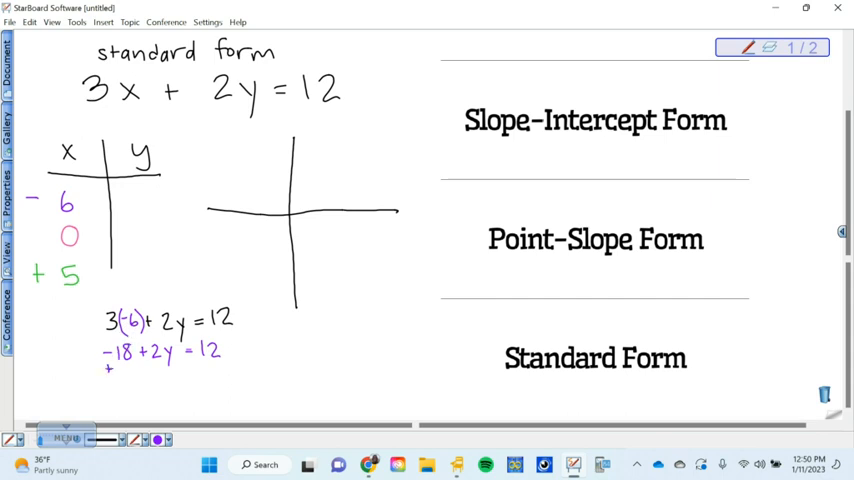
# Write +18 on both sides and carry the working toward y = 15
pyautogui.write('18')
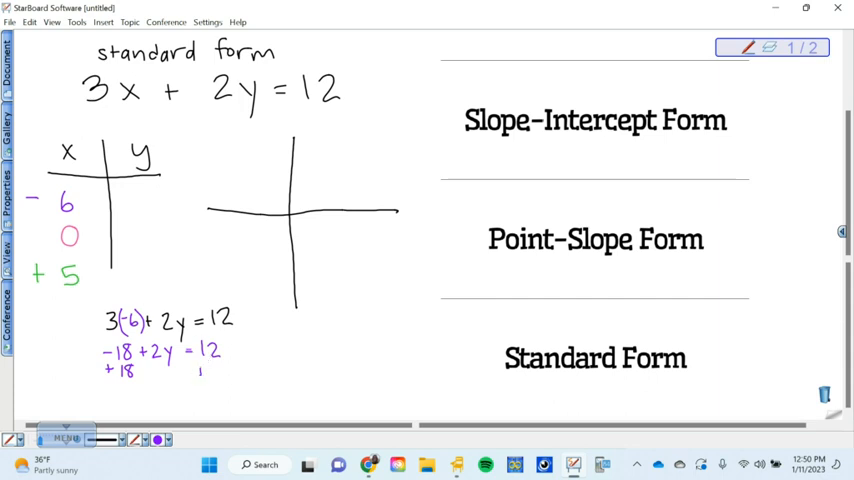
pyautogui.click(210, 370)
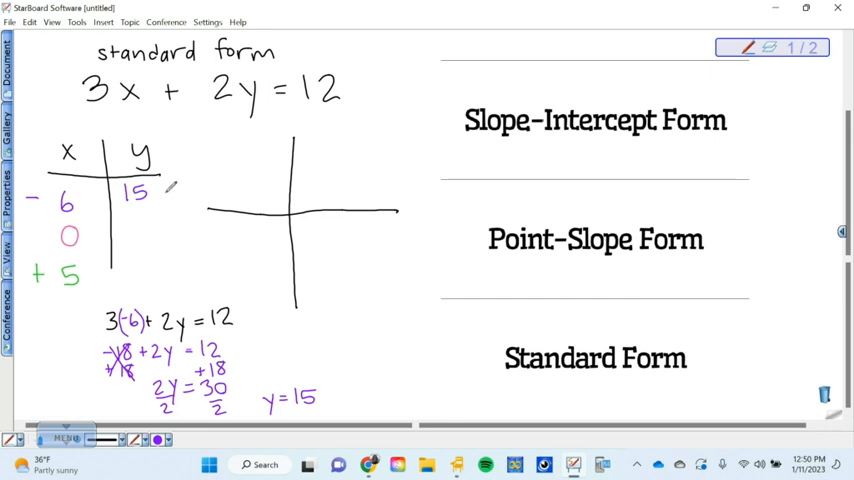
pyautogui.click(160, 440)
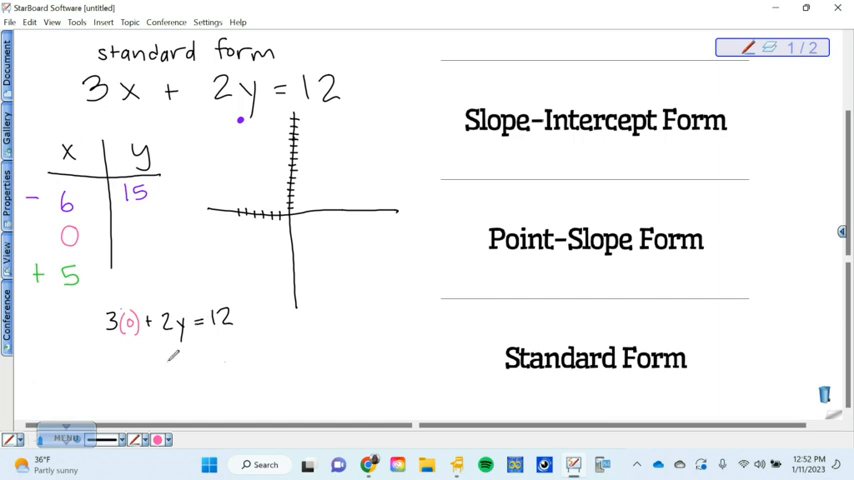
# Write 2y = 12 beneath the substitution 3(0) + 2y = 12
pyautogui.write('2y=')
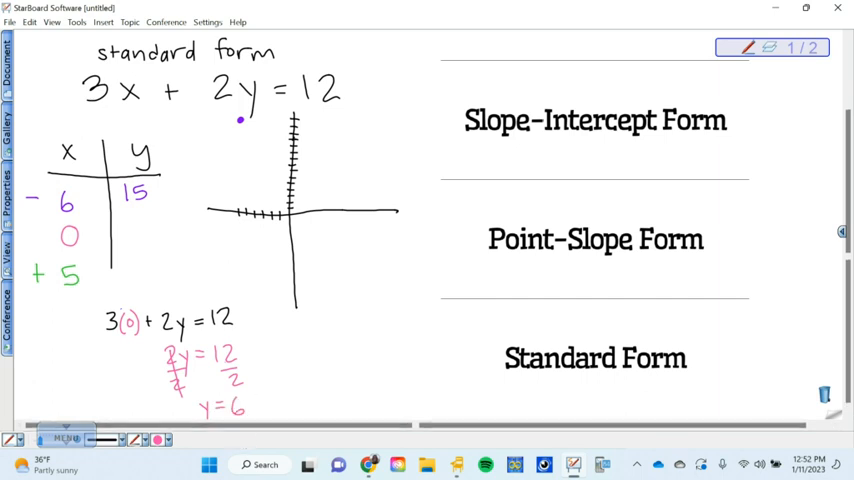
# Switch to the eraser from the Tools menu to clear the old working
pyautogui.click(132, 234)
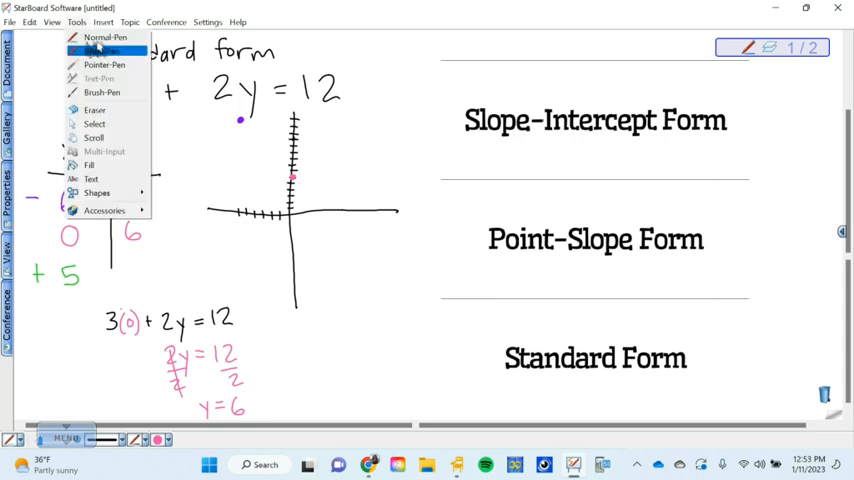
pyautogui.click(94, 110)
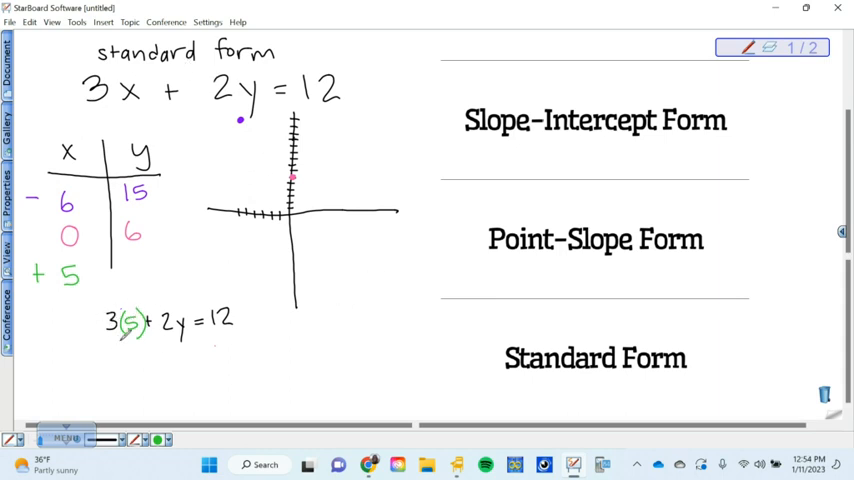
# Write 15 + 2y = 12 and the solving steps, then enter y = -1.5 in the table
pyautogui.write('15 +')
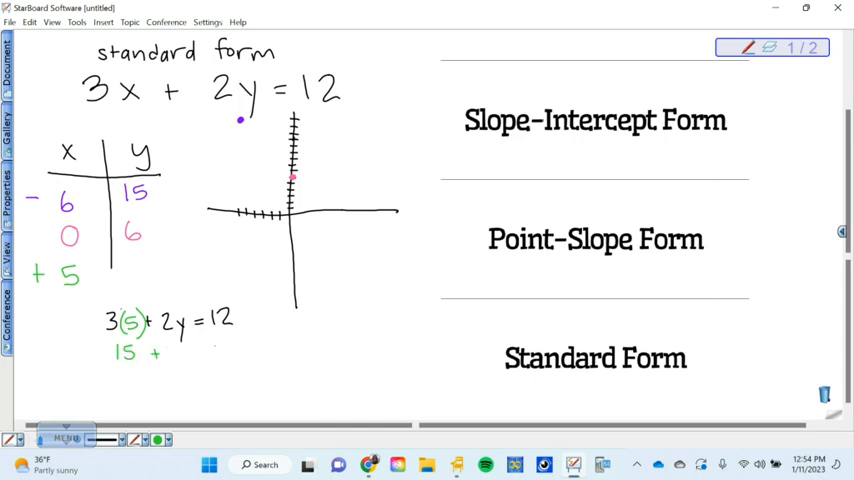
pyautogui.write('2y = 12')
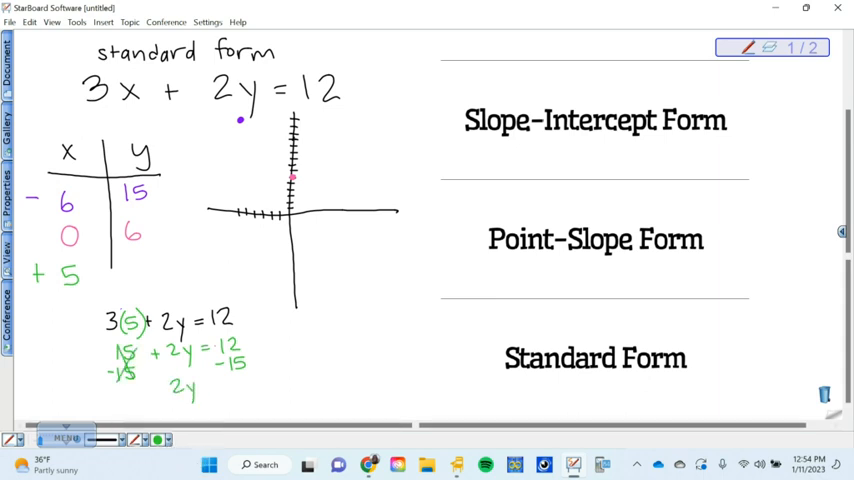
pyautogui.click(208, 388)
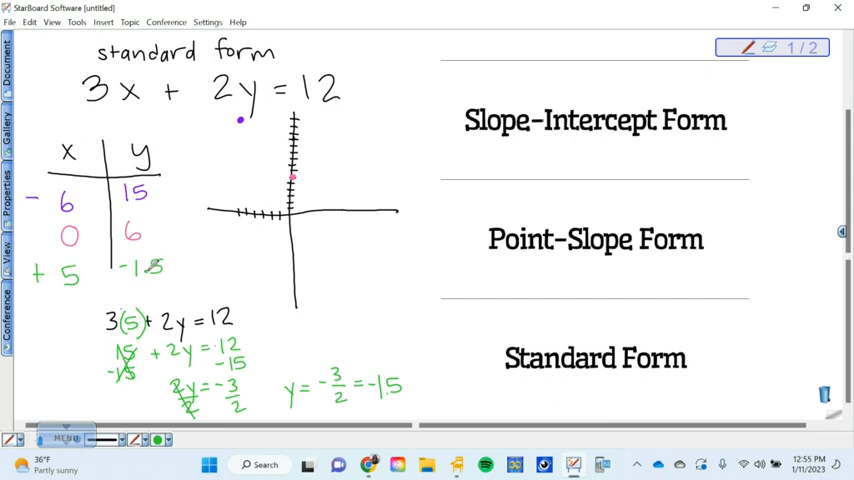
pyautogui.click(158, 440)
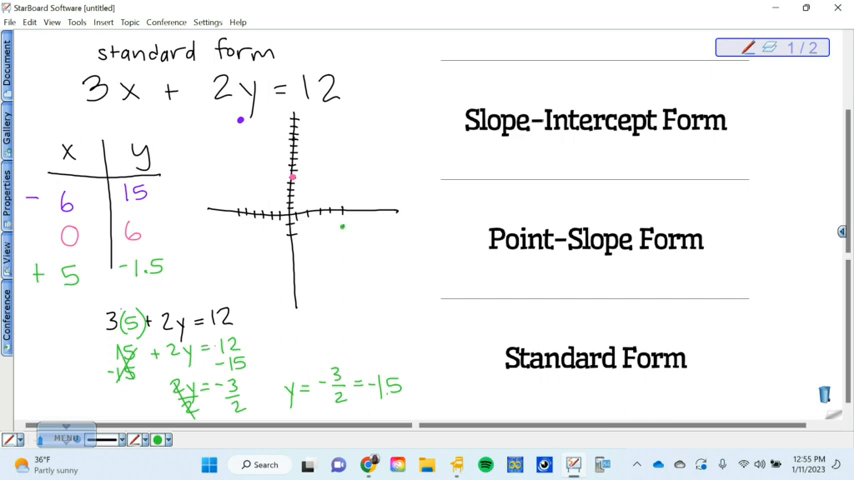
# Draw the straight line through the plotted points on the axes
pyautogui.click(144, 440)
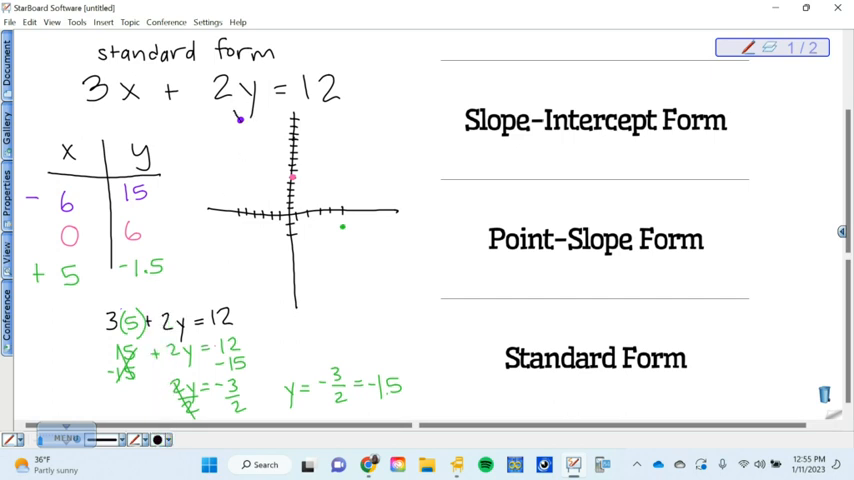
pyautogui.moveTo(240, 118); pyautogui.dragTo(328, 212)
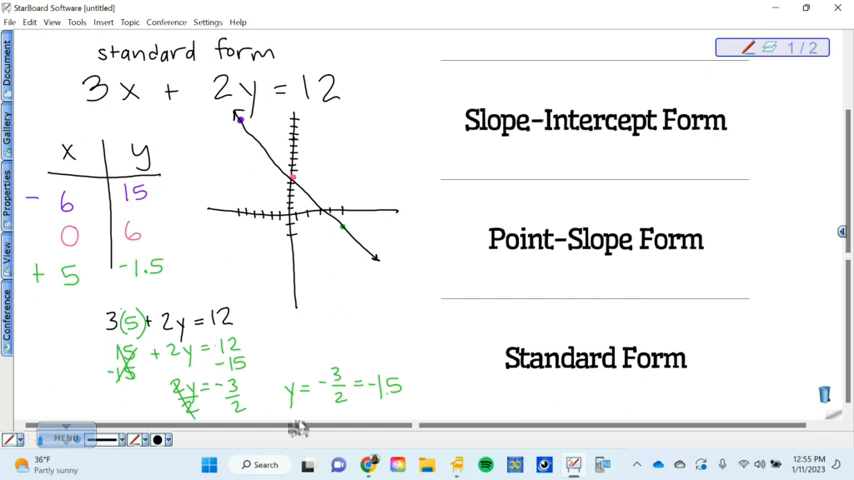
pyautogui.moveTo(410, 250)
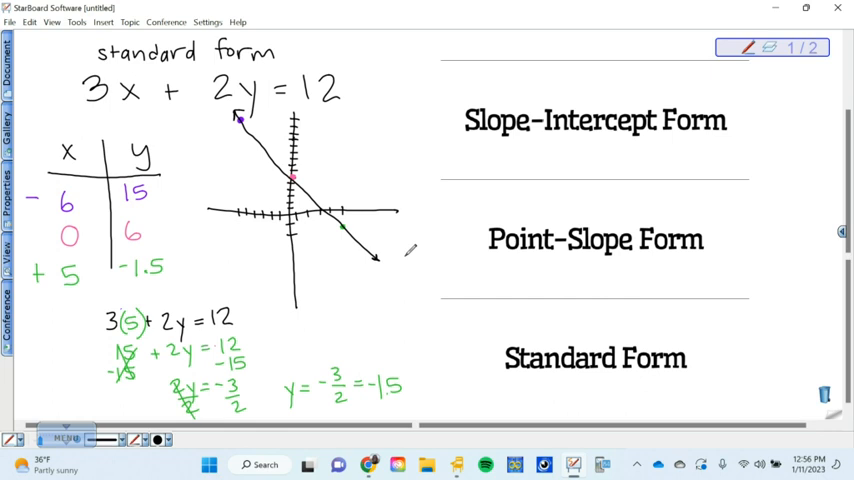
pyautogui.moveTo(410, 250)
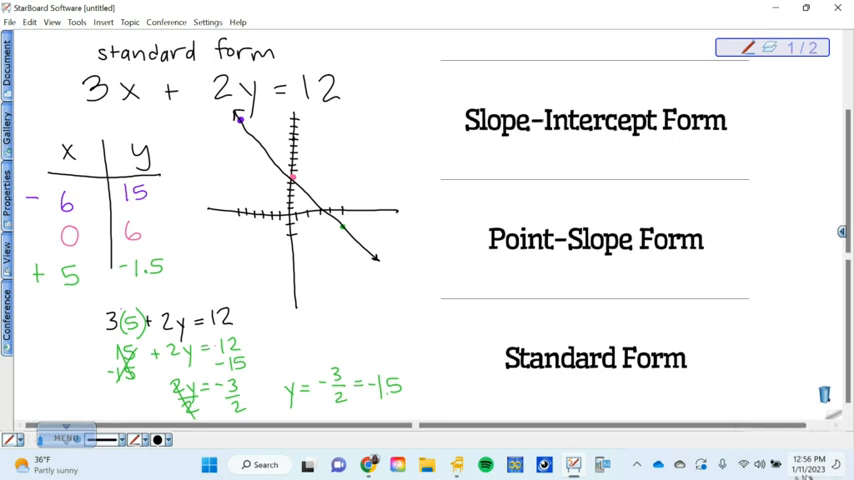
# On page 2, write x1 in point-slope form and A, B in standard form's circles
pyautogui.click(772, 48)
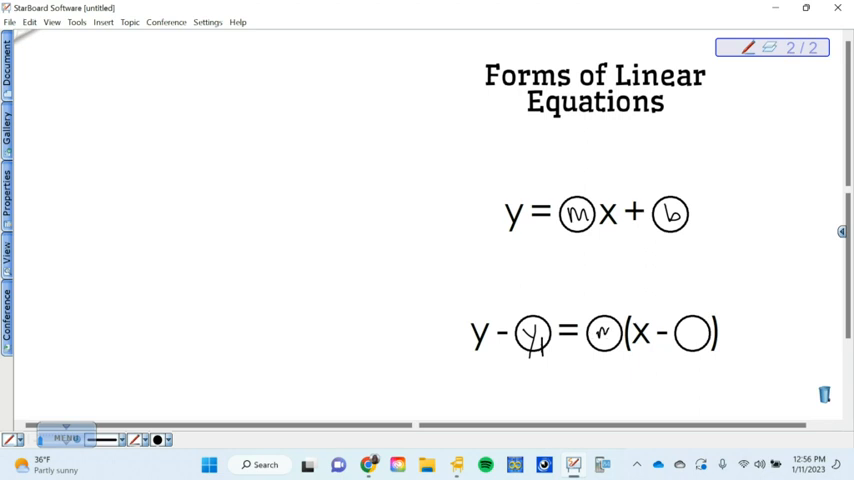
pyautogui.click(690, 332)
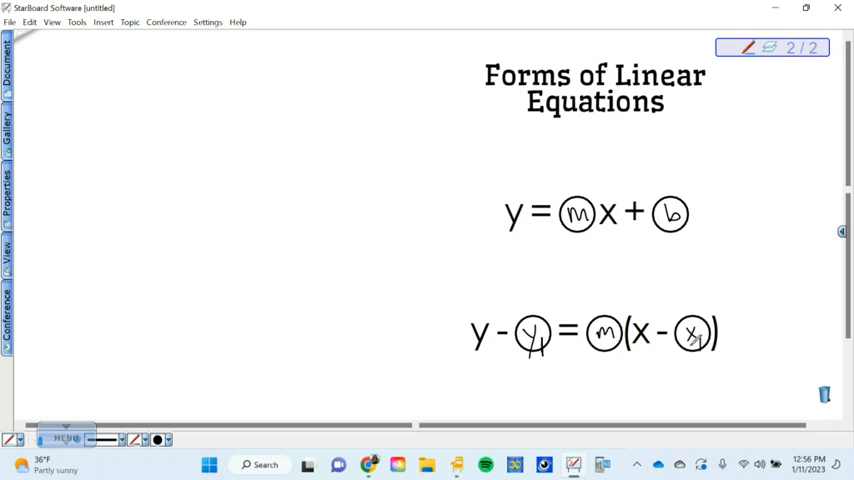
pyautogui.scroll(-3)
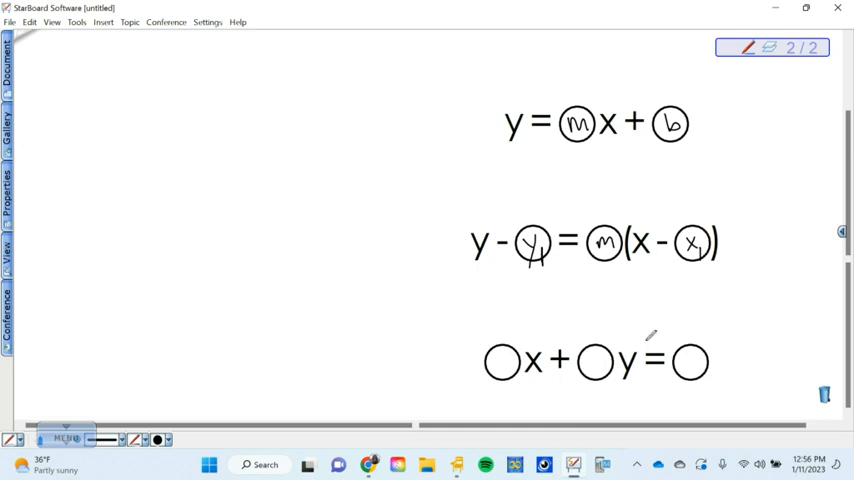
pyautogui.moveTo(748, 320)
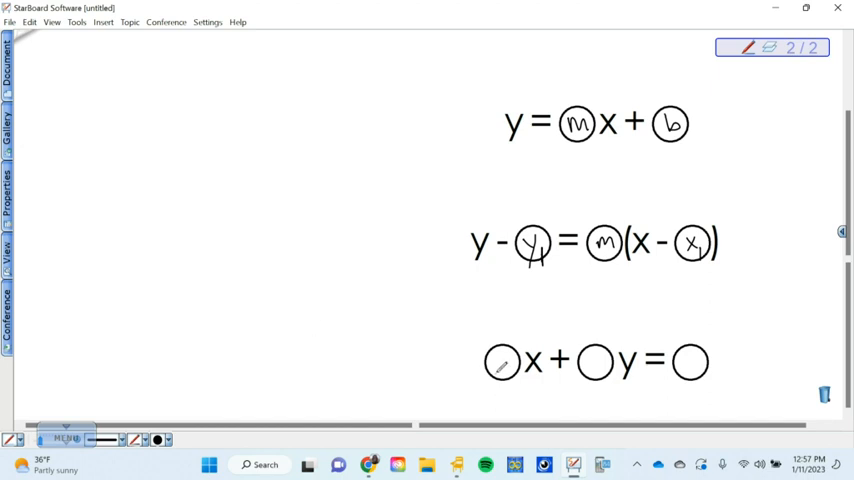
pyautogui.click(500, 360)
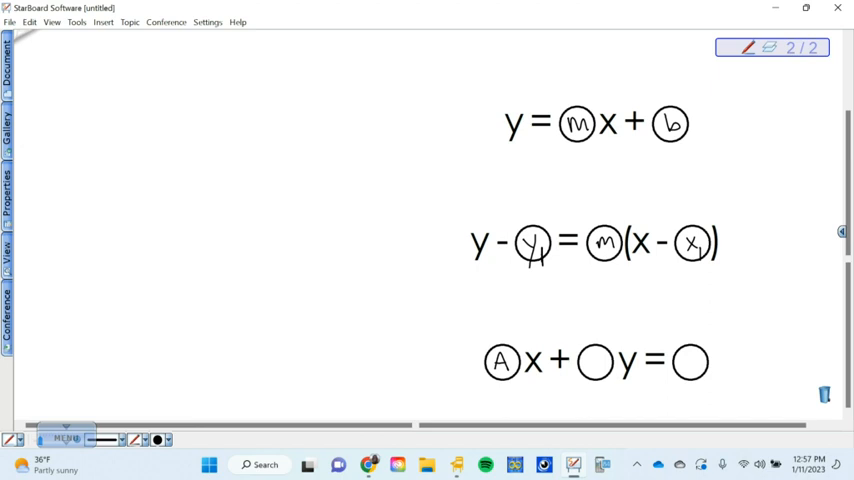
pyautogui.click(592, 360)
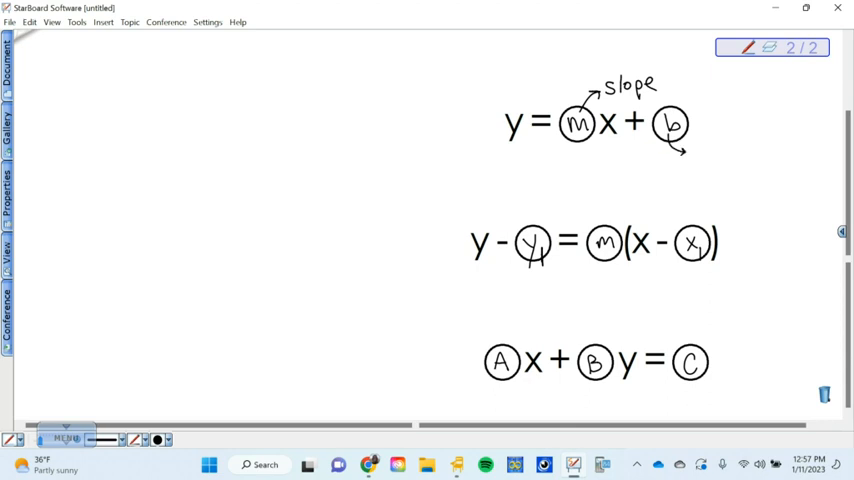
pyautogui.moveTo(708, 144)
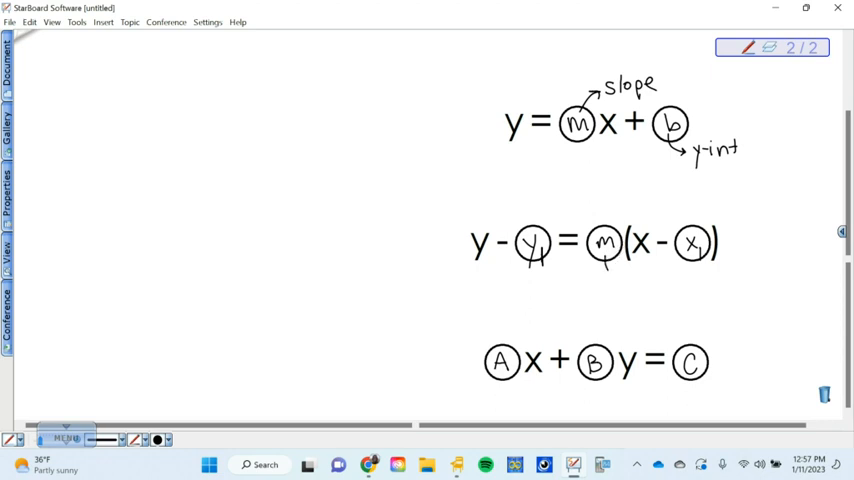
# Handwrite labels slope, y-int, (x1, y1) point on the line, and slope = -A/B
pyautogui.write('slope')
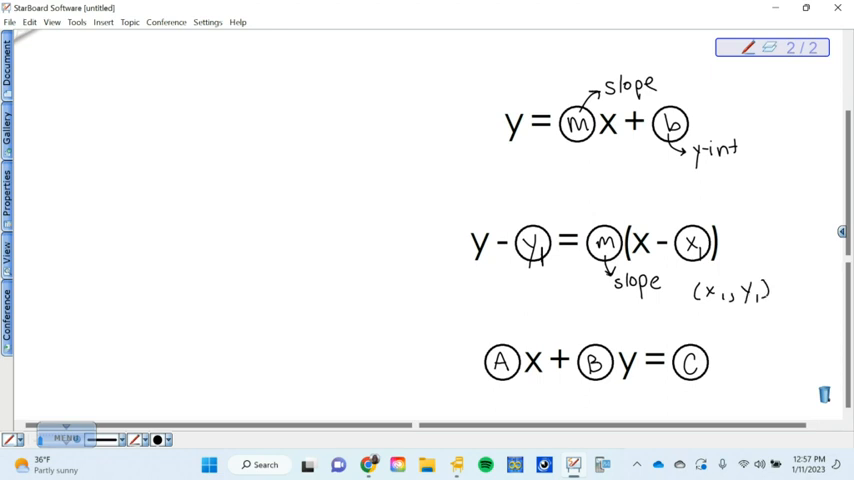
pyautogui.write('P')
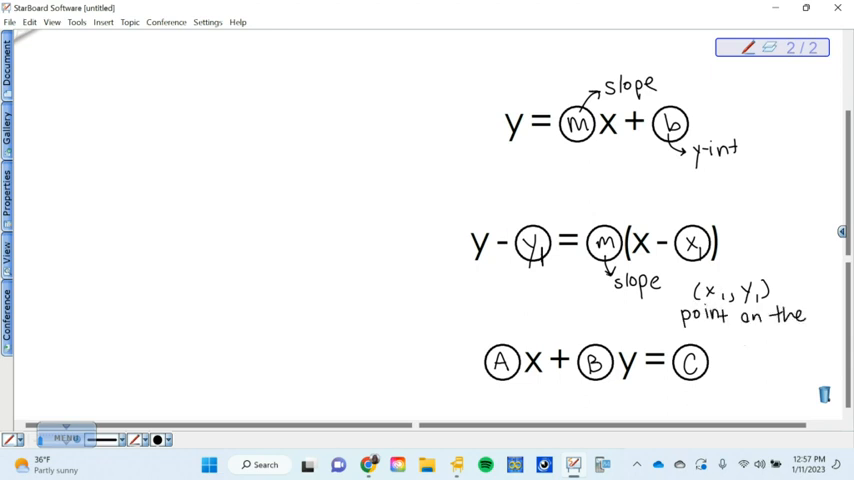
pyautogui.write('line.')
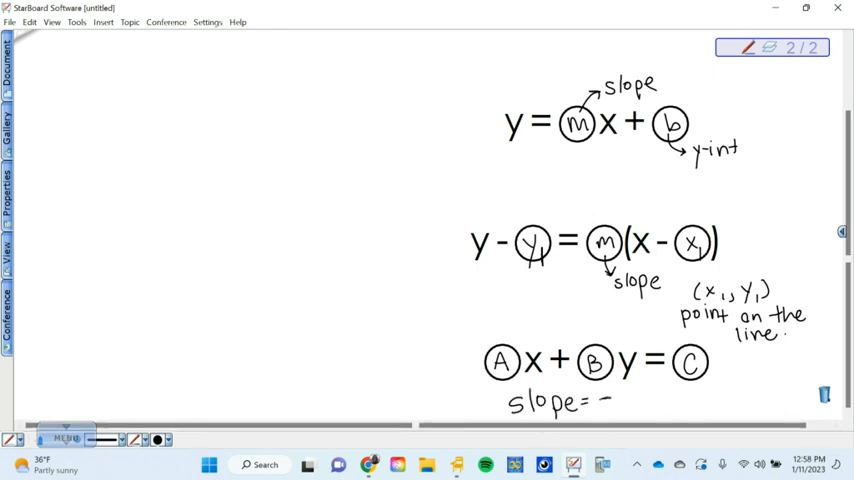
pyautogui.write('A/1')
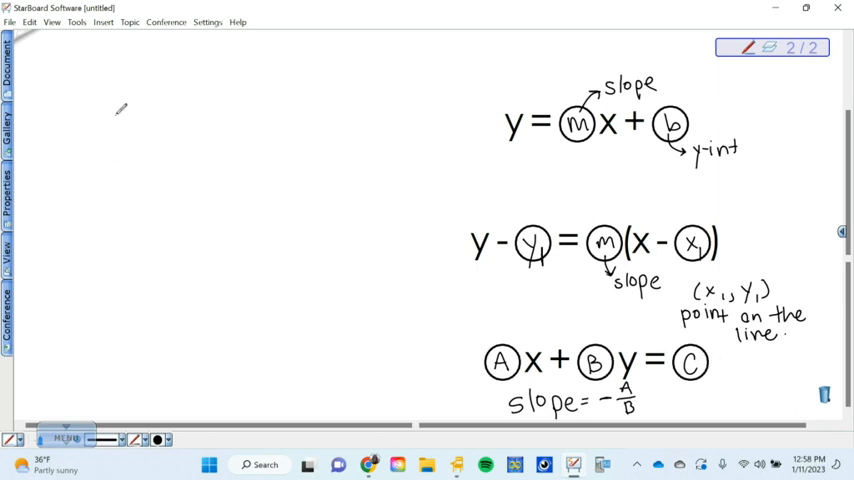
pyautogui.moveTo(100, 360)
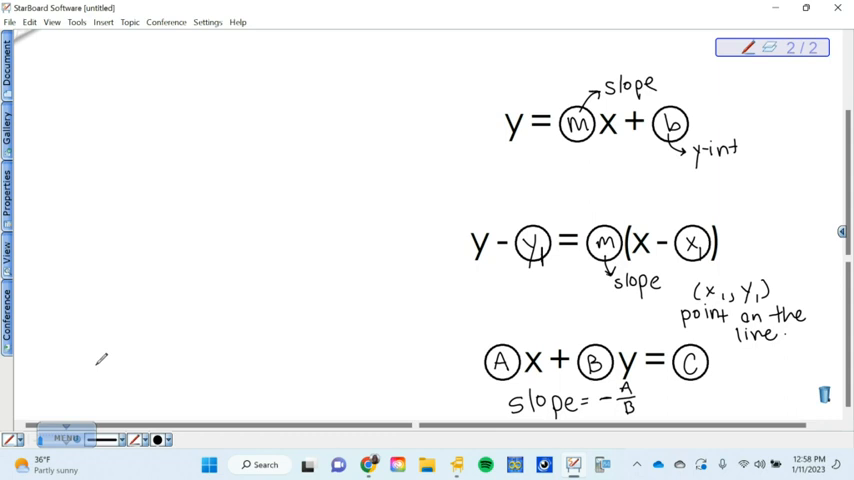
pyautogui.moveTo(58, 92)
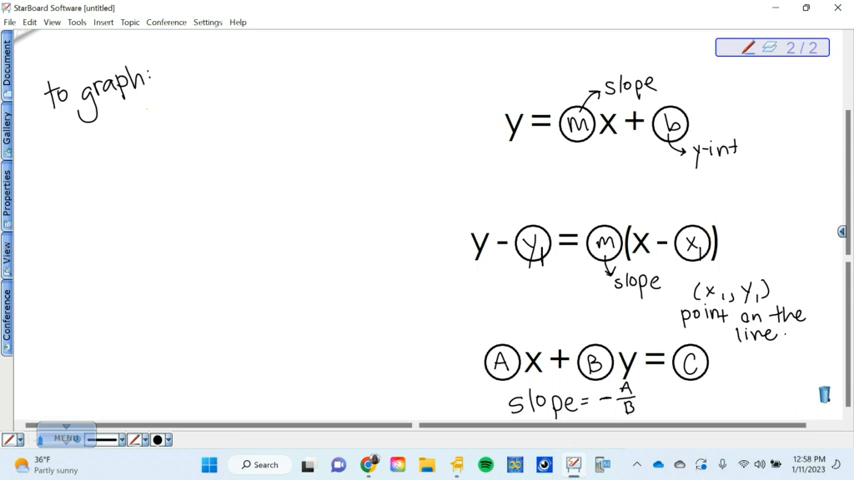
pyautogui.moveTo(500, 320)
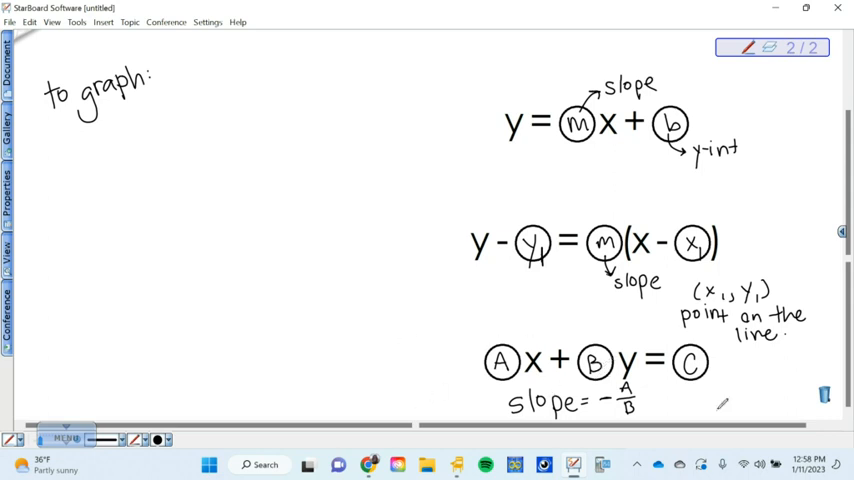
# Handwrite 'to graph:' and the steps subtracting Ax and dividing Ax + By = C by B
pyautogui.write('Ax')
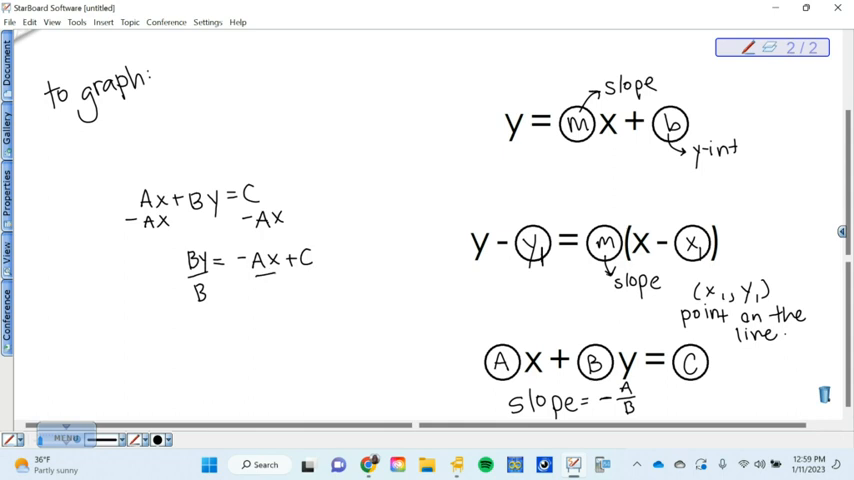
pyautogui.click(290, 284)
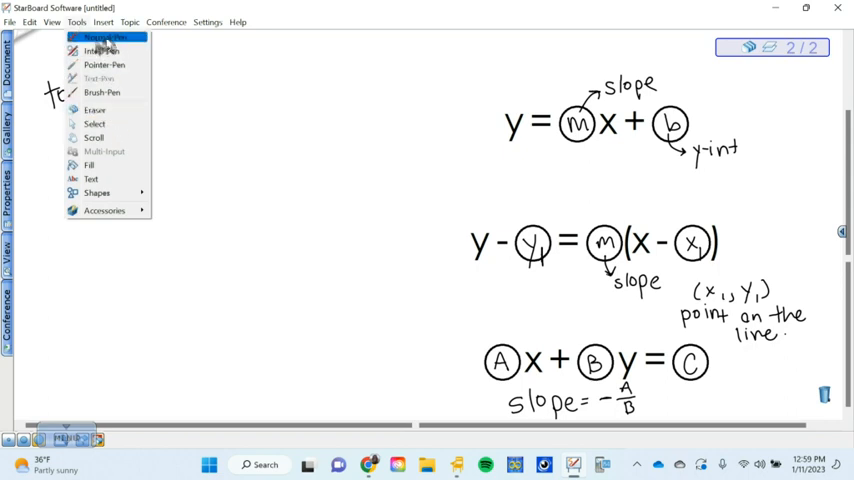
# Handwrite the slope-intercept list with step 1 'plot y-intercept'
pyautogui.click(102, 36)
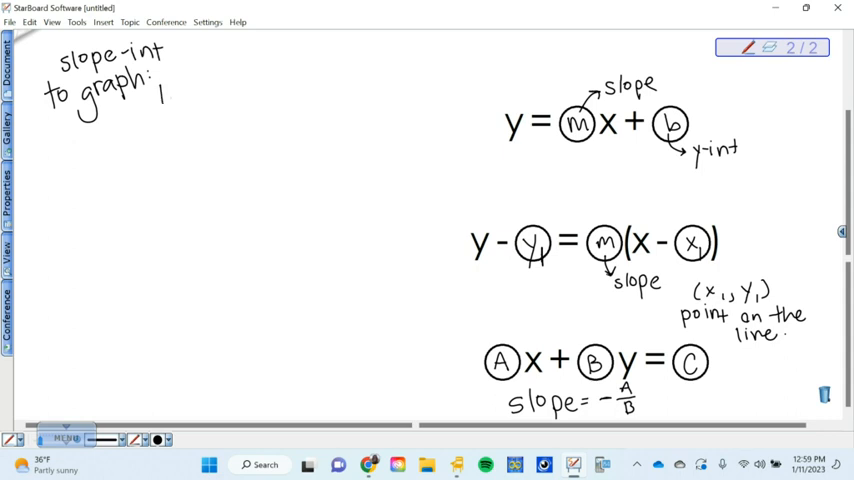
pyautogui.click(170, 96)
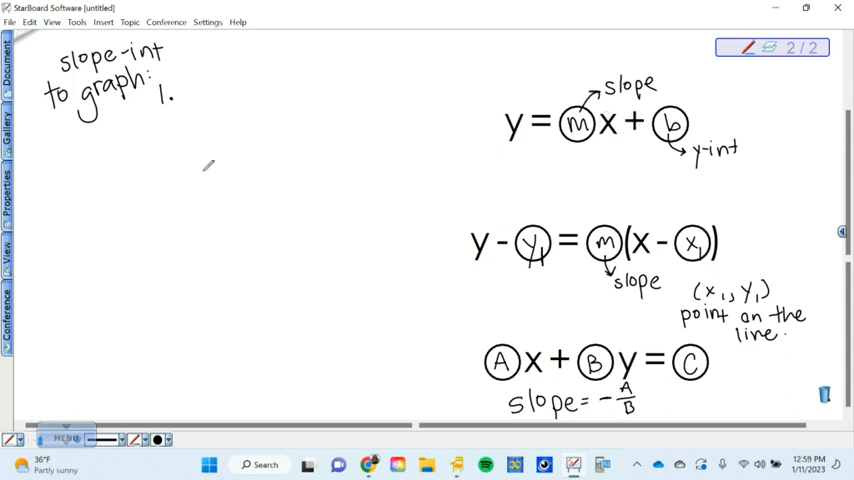
pyautogui.write('plot y-inte')
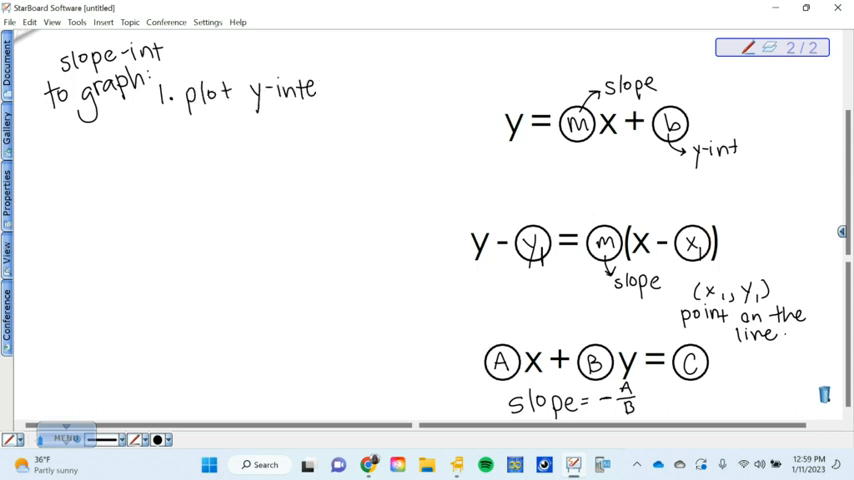
pyautogui.write('rcept')
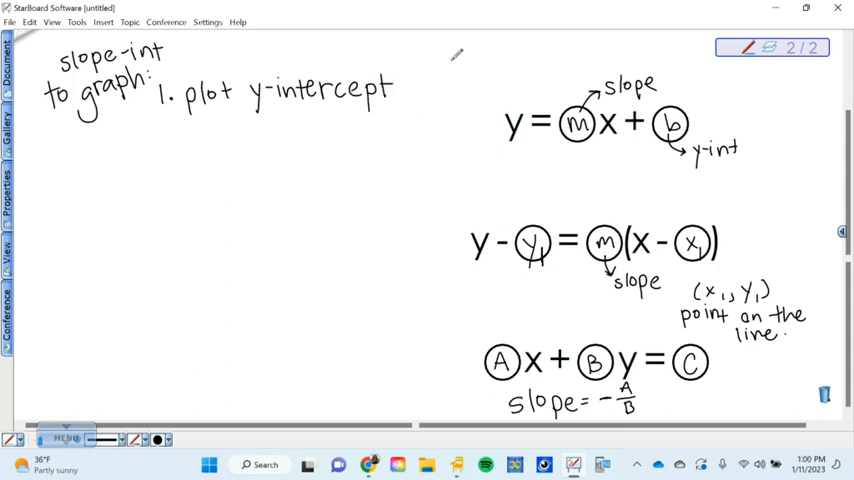
# Sketch small axes with a point and handwrite step 2 'use the slope (rise/run)'
pyautogui.moveTo(448, 48); pyautogui.dragTo(462, 82)
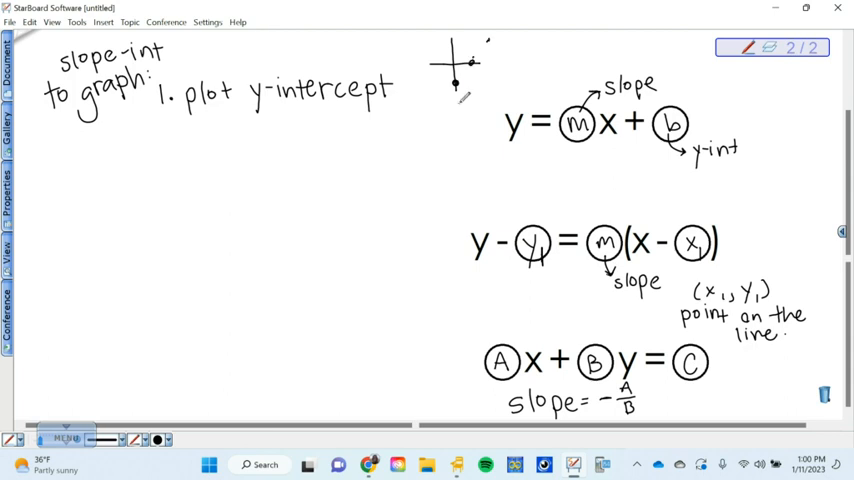
pyautogui.click(440, 104)
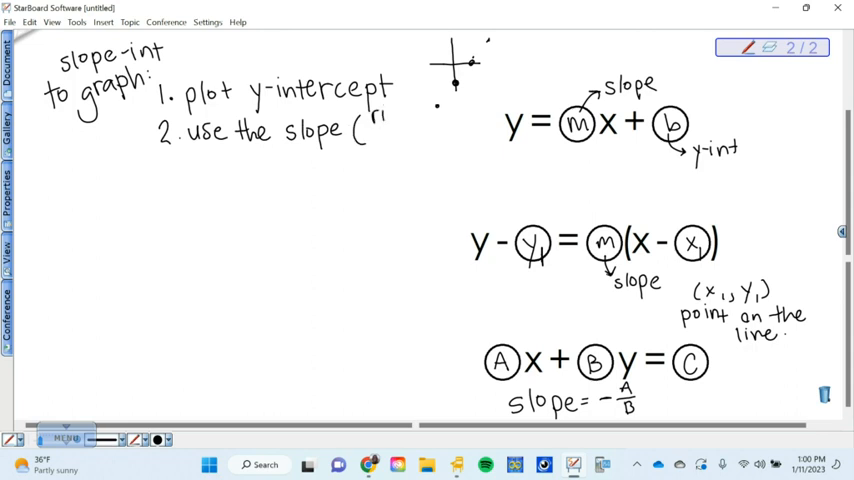
pyautogui.write('rise')
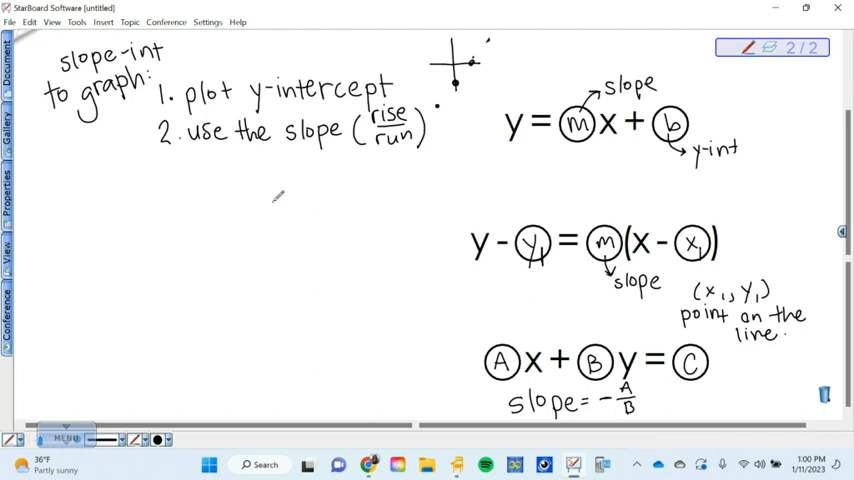
pyautogui.moveTo(328, 260)
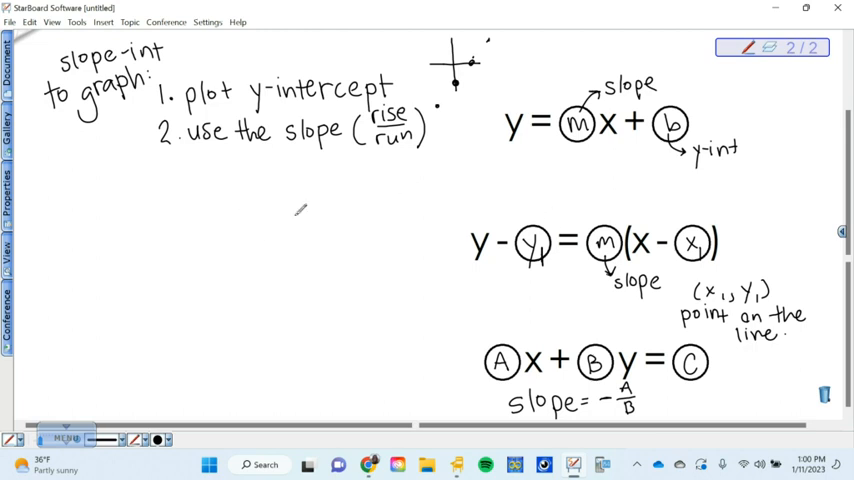
# Handwrite 'point-slope to graph:' with steps 'plot (x1, y1)' and 'use the slope (rise/run)'
pyautogui.write('point-slope')
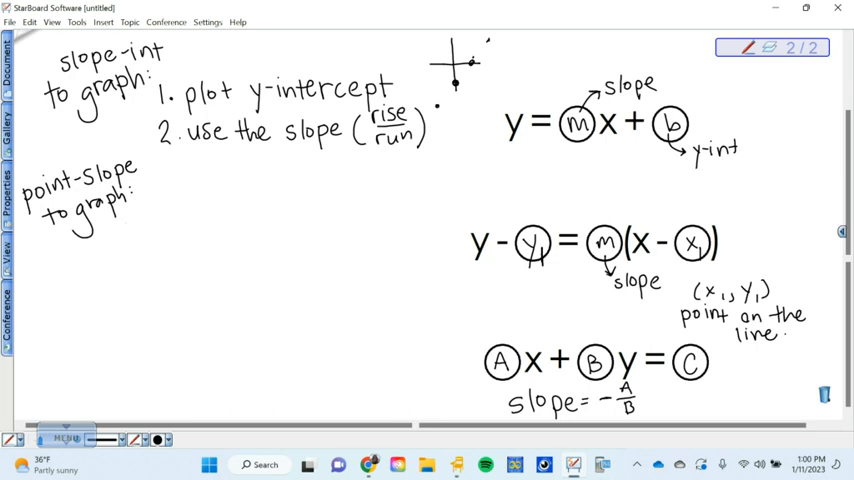
pyautogui.moveTo(172, 216)
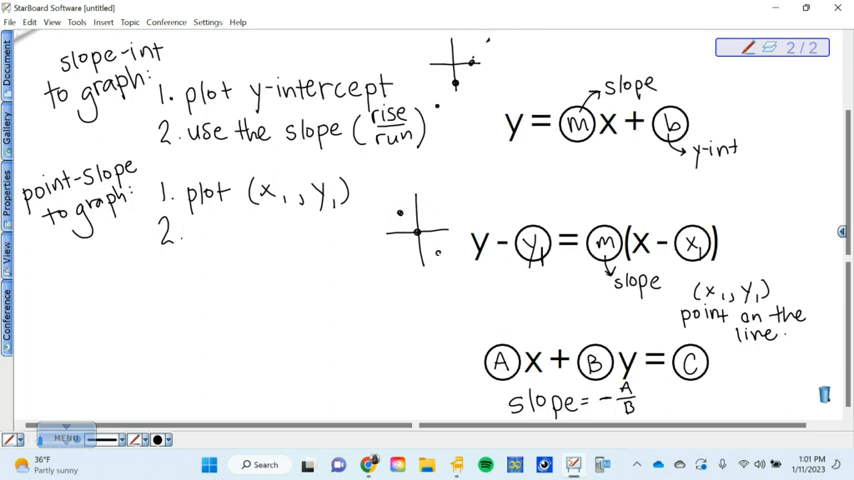
pyautogui.write('u')
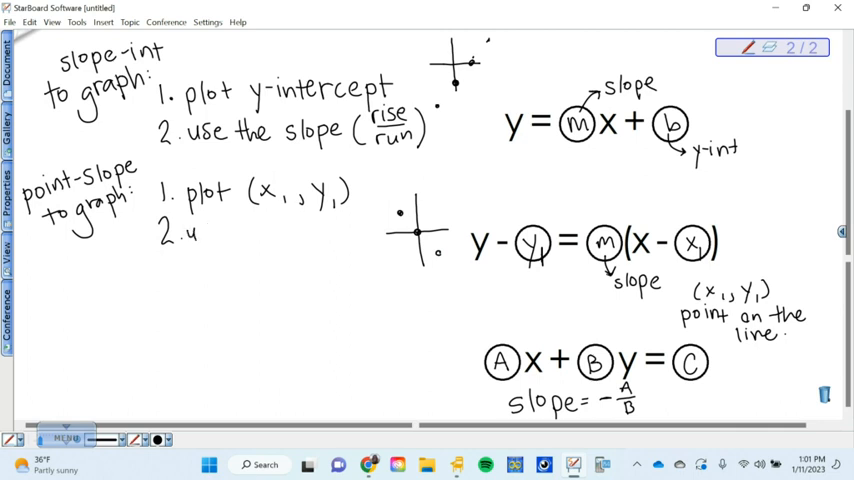
pyautogui.write('use the slope (rise/run')
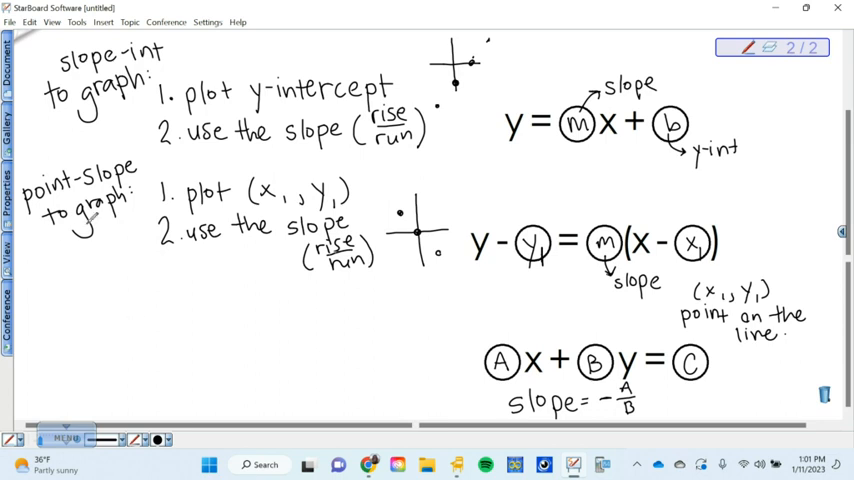
pyautogui.moveTo(280, 328)
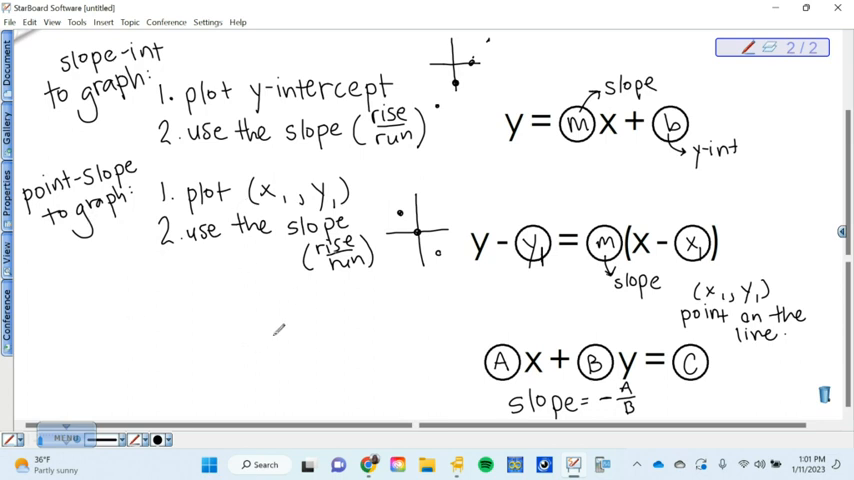
# Handwrite the heading 'Standard form to graph:' under the point-slope steps
pyautogui.write('St')
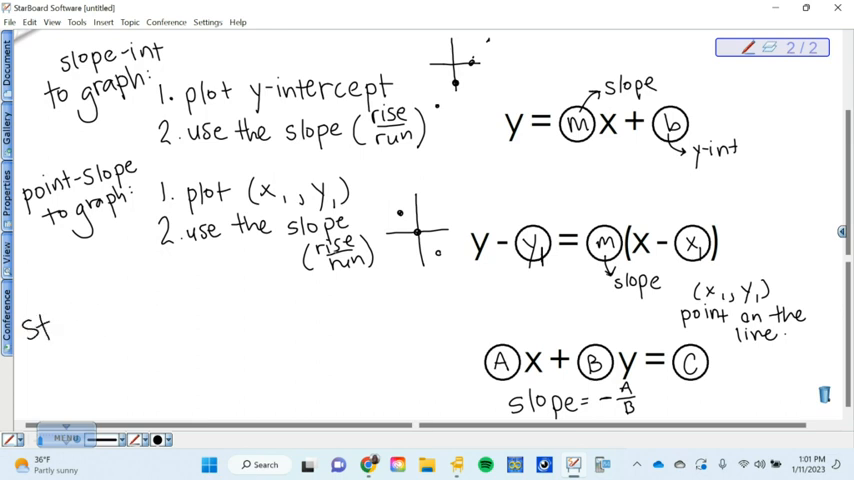
pyautogui.write('andard')
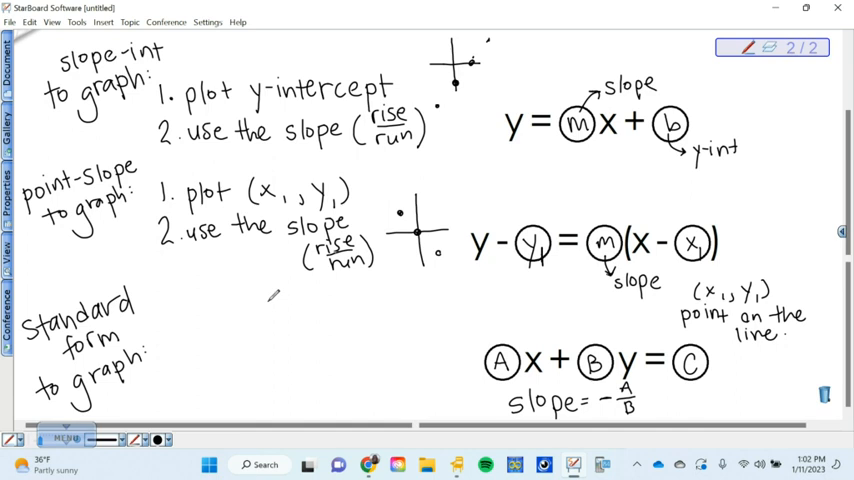
# Handwrite step 1 'find x-int: 0→y solve for x' beside a small axes sketch with a line
pyautogui.click(172, 310)
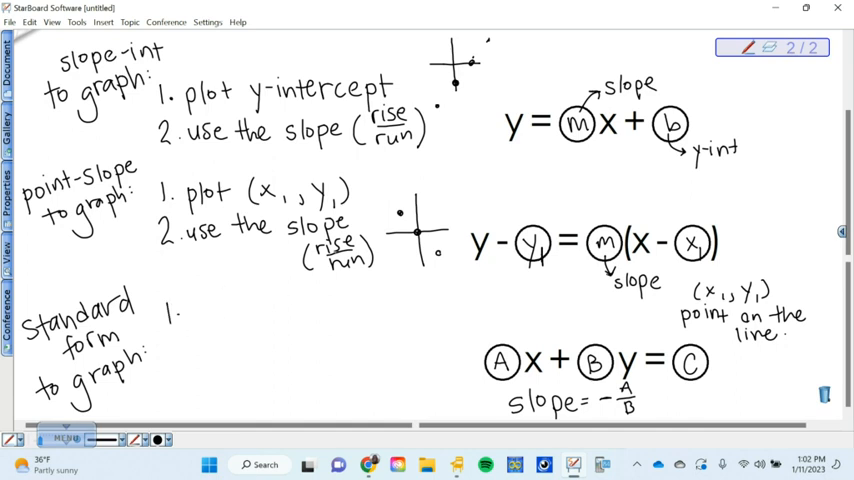
pyautogui.write('fin')
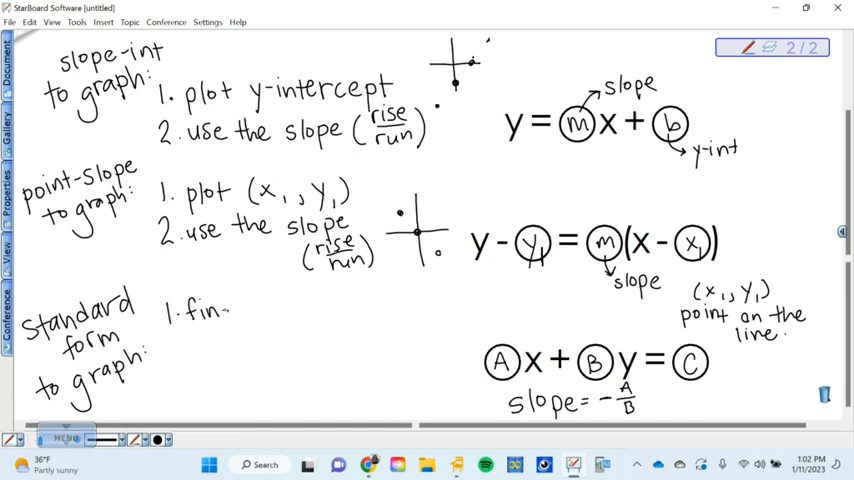
pyautogui.write('find x-int:')
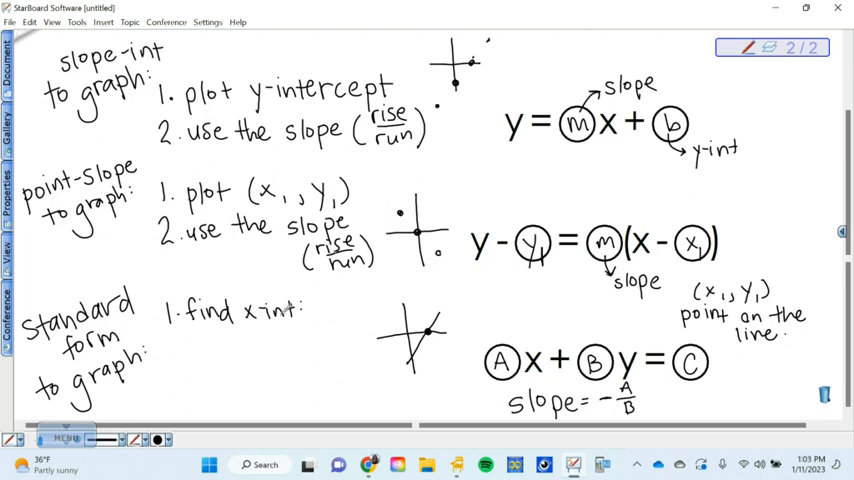
pyautogui.write('0-')
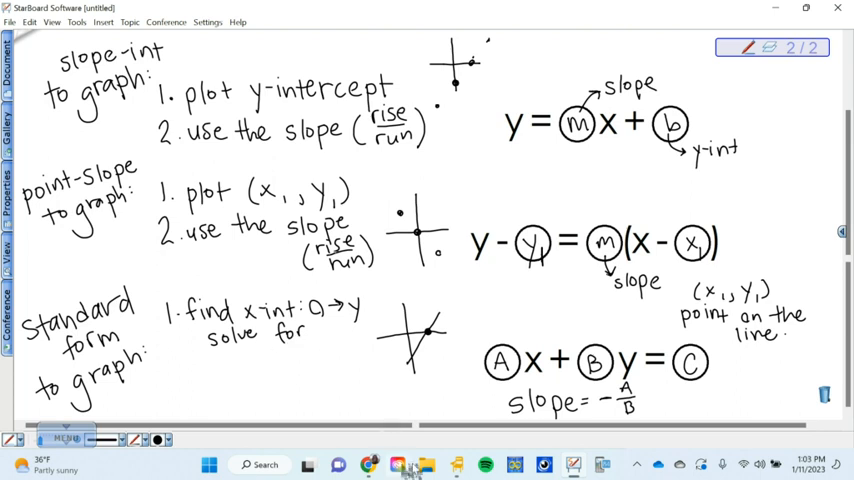
pyautogui.moveTo(398, 464)
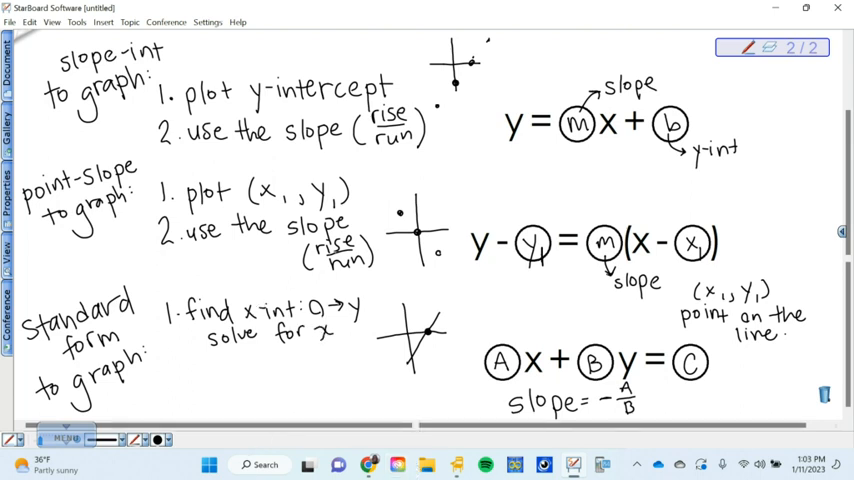
# Handwrite step 2 'find y-int: 0→x solve for y'
pyautogui.write('2. r')
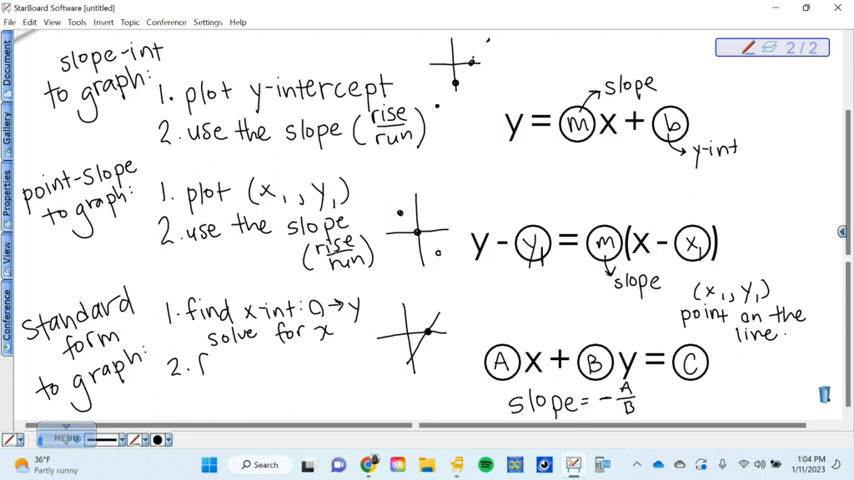
pyautogui.write('find y-int: 0→x')
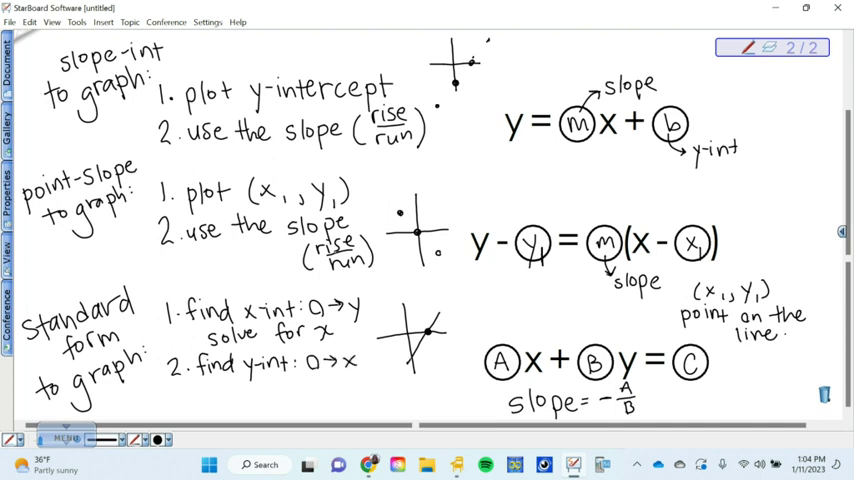
pyautogui.click(412, 356)
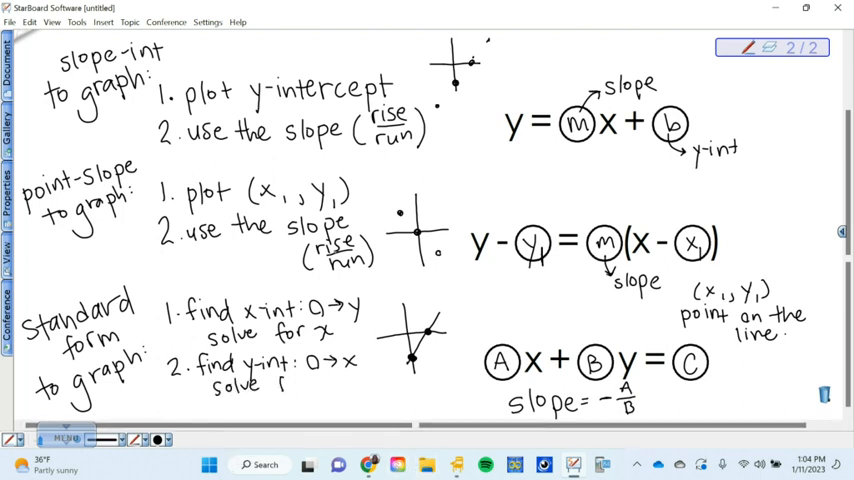
pyautogui.write('for y')
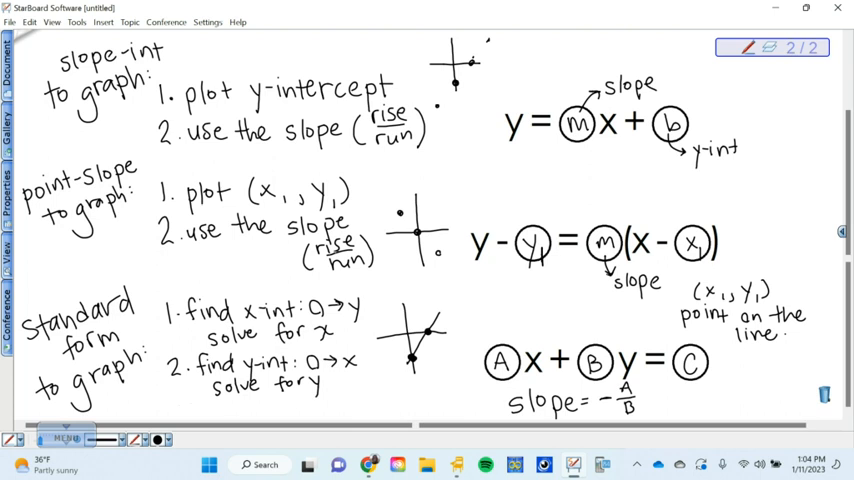
# Begin step 3 of the standard form list
pyautogui.write('3.')
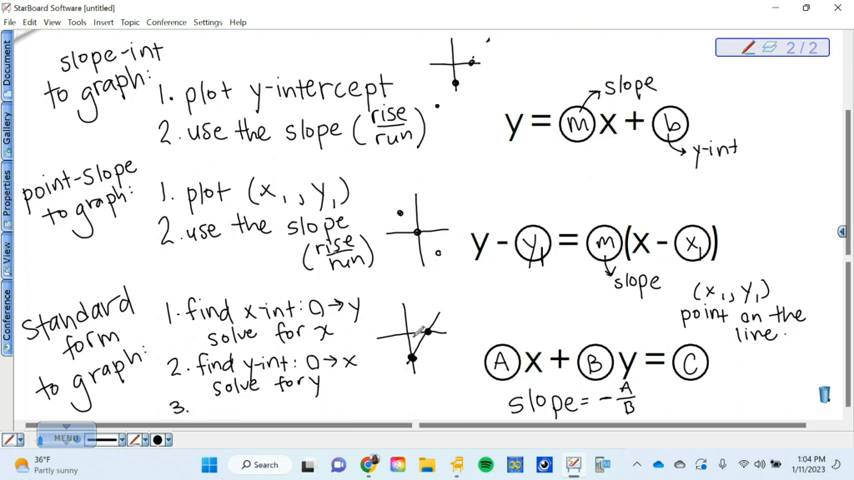
pyautogui.write('co')
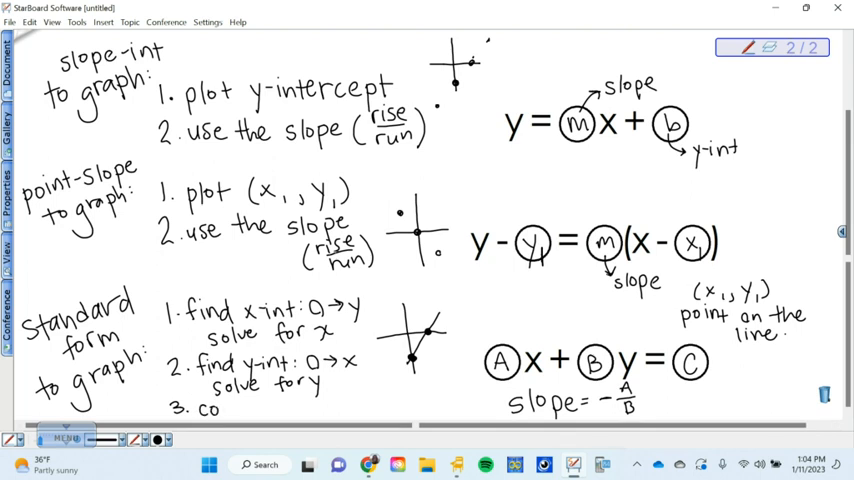